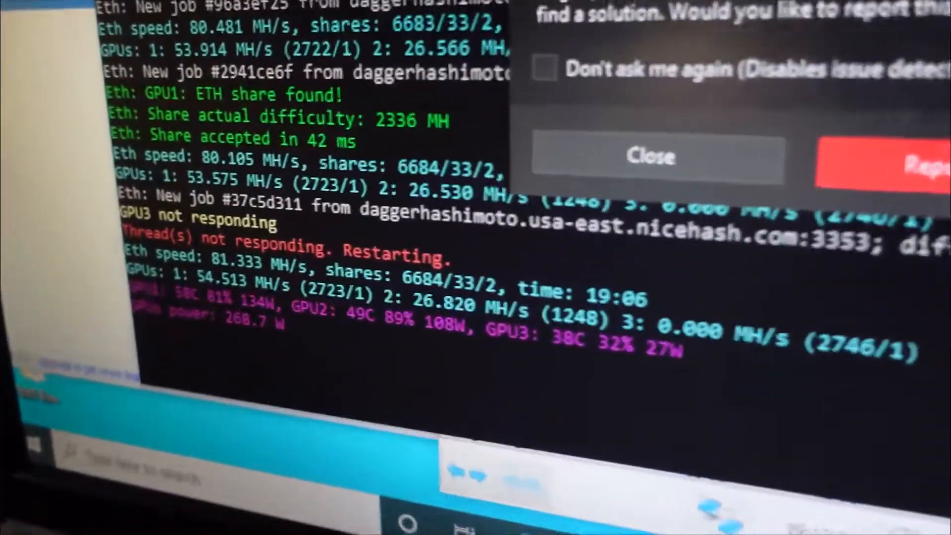
pyautogui.click(650, 157)
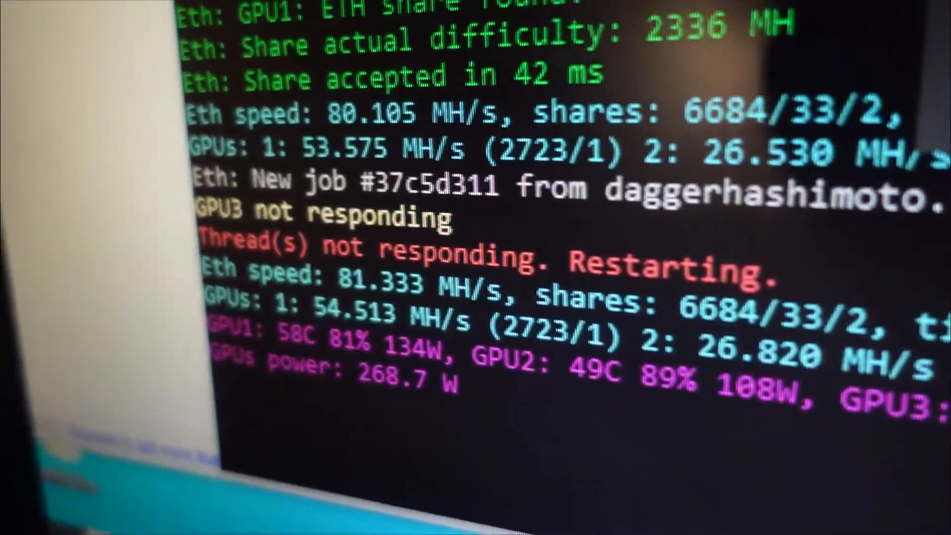